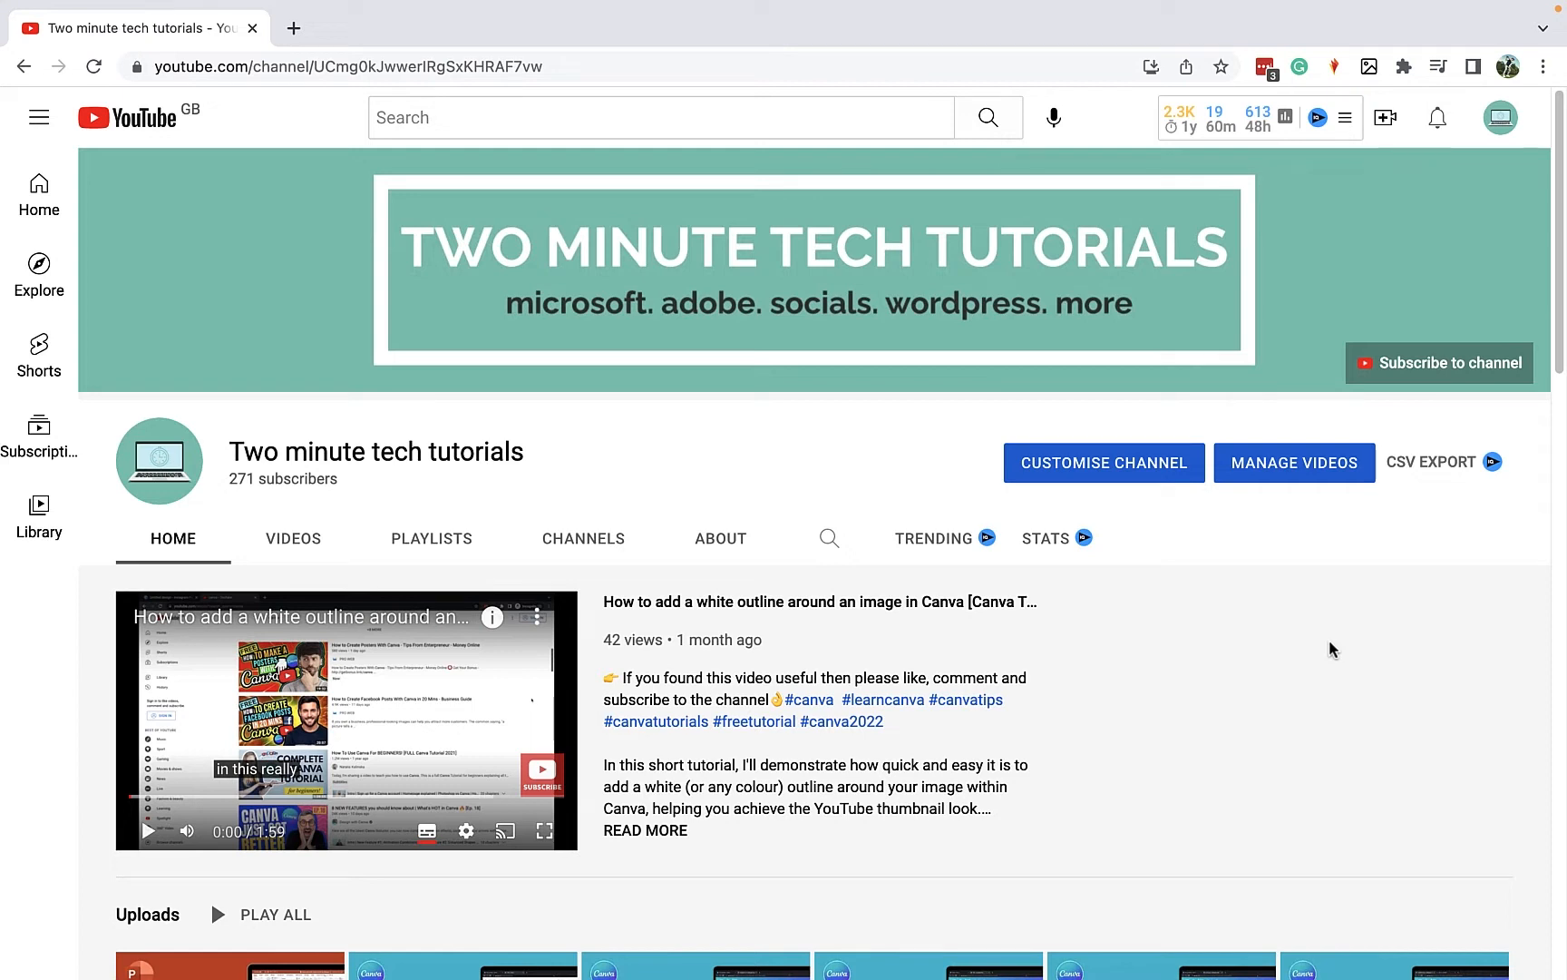
pyautogui.moveTo(1339, 642)
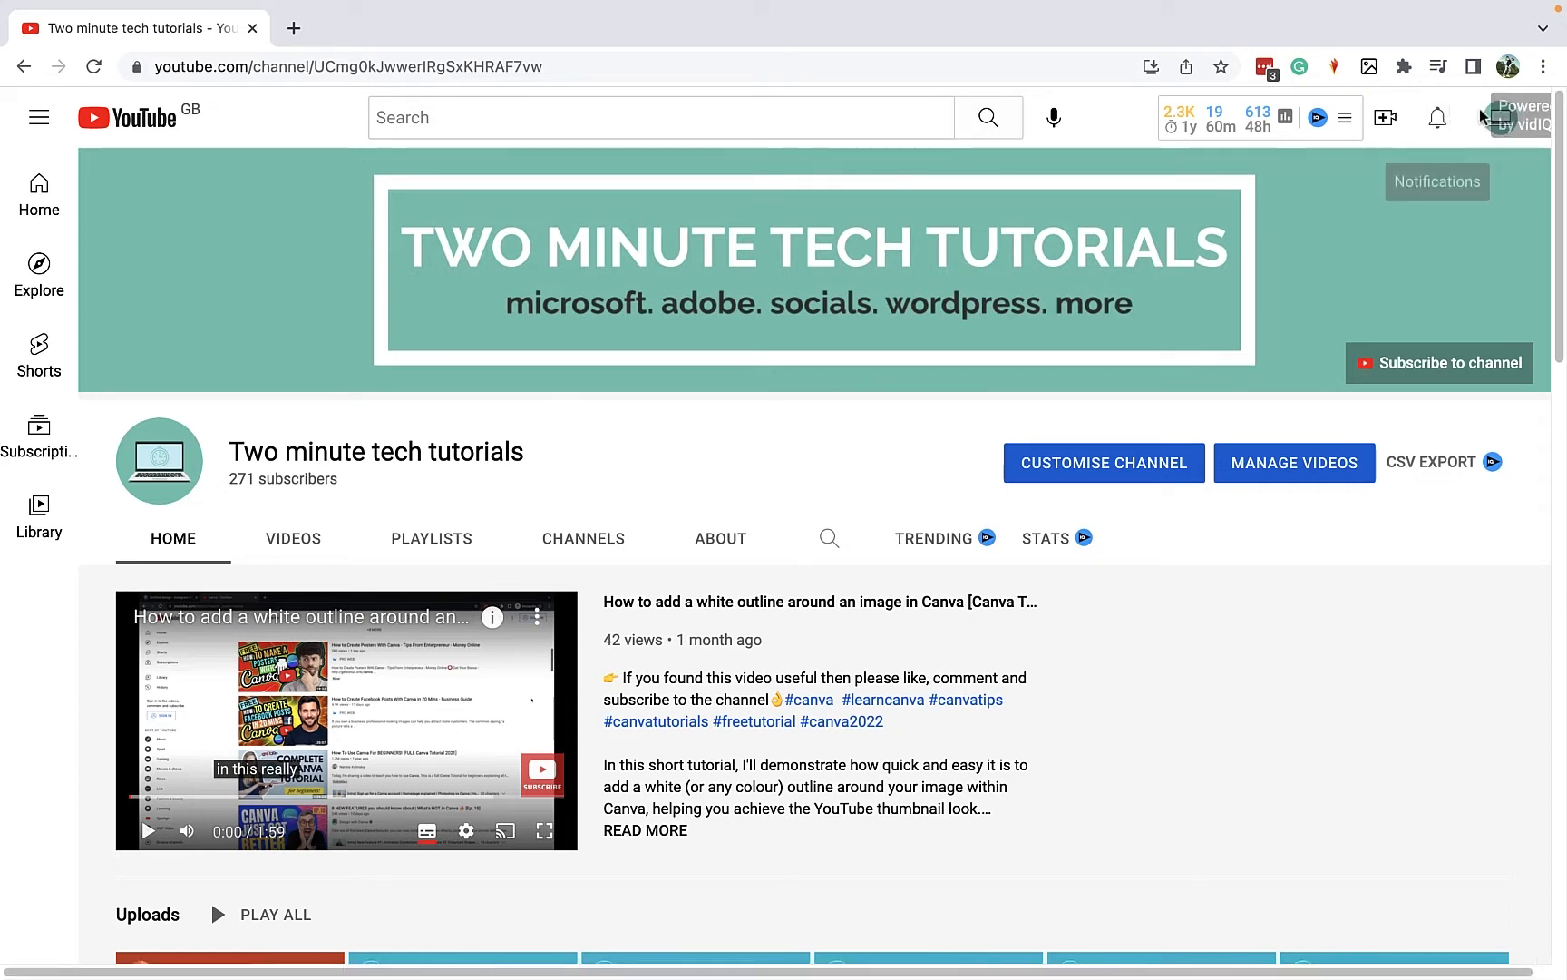
# Step: Go to YouTube Studio for the Two minute tech tutorials channel from the account menu
pyautogui.click(1501, 117)
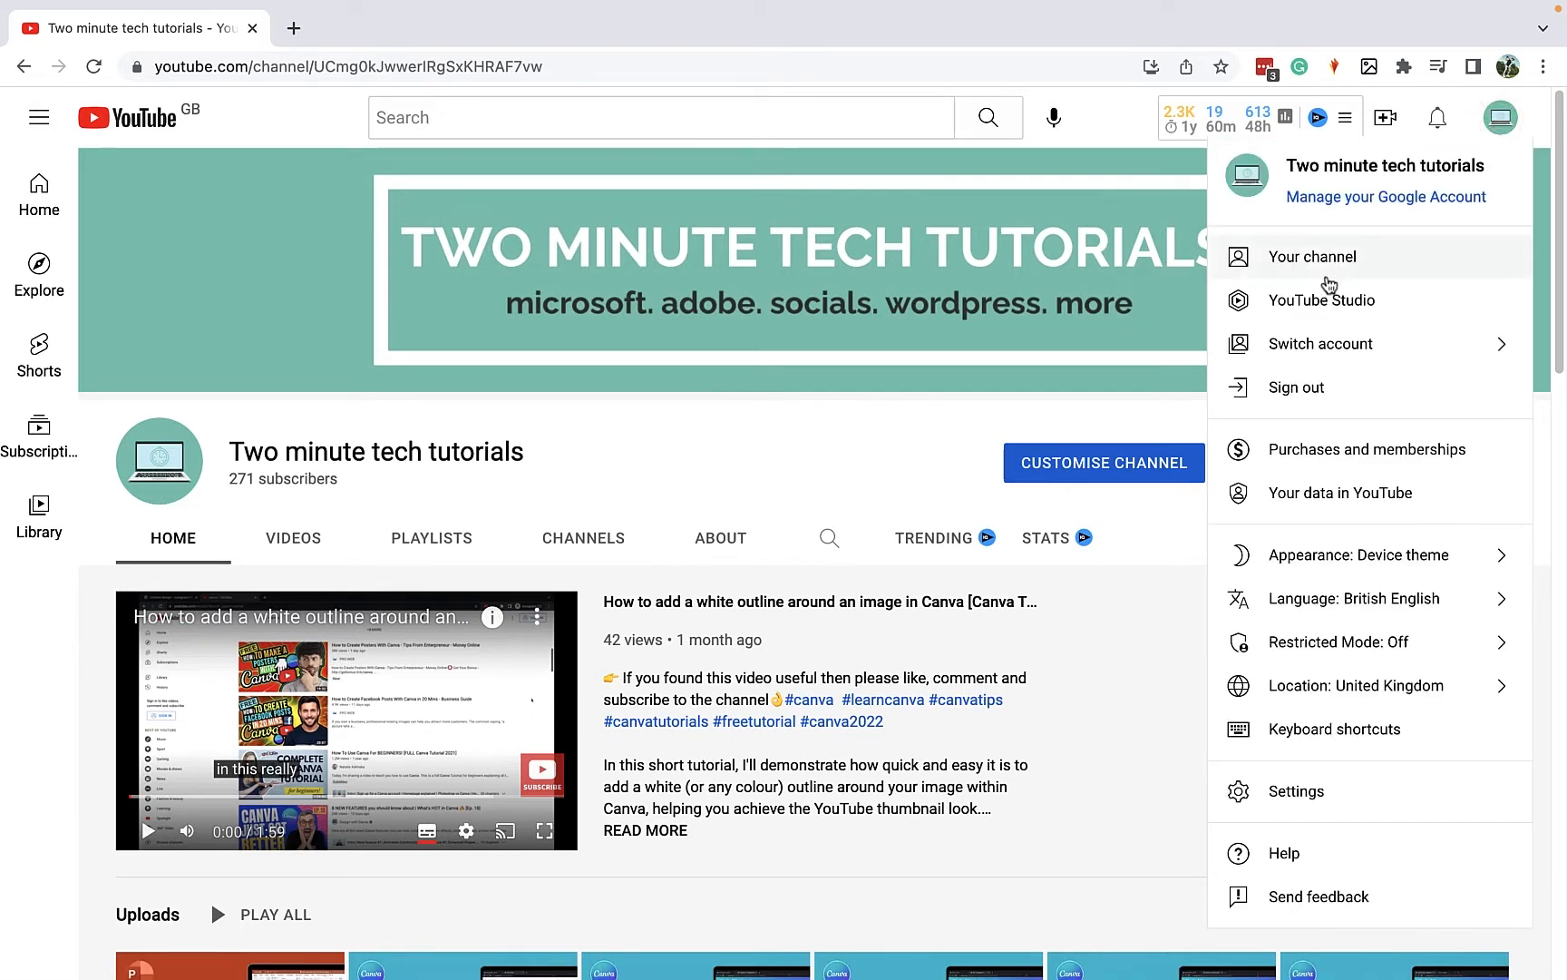
pyautogui.click(1322, 300)
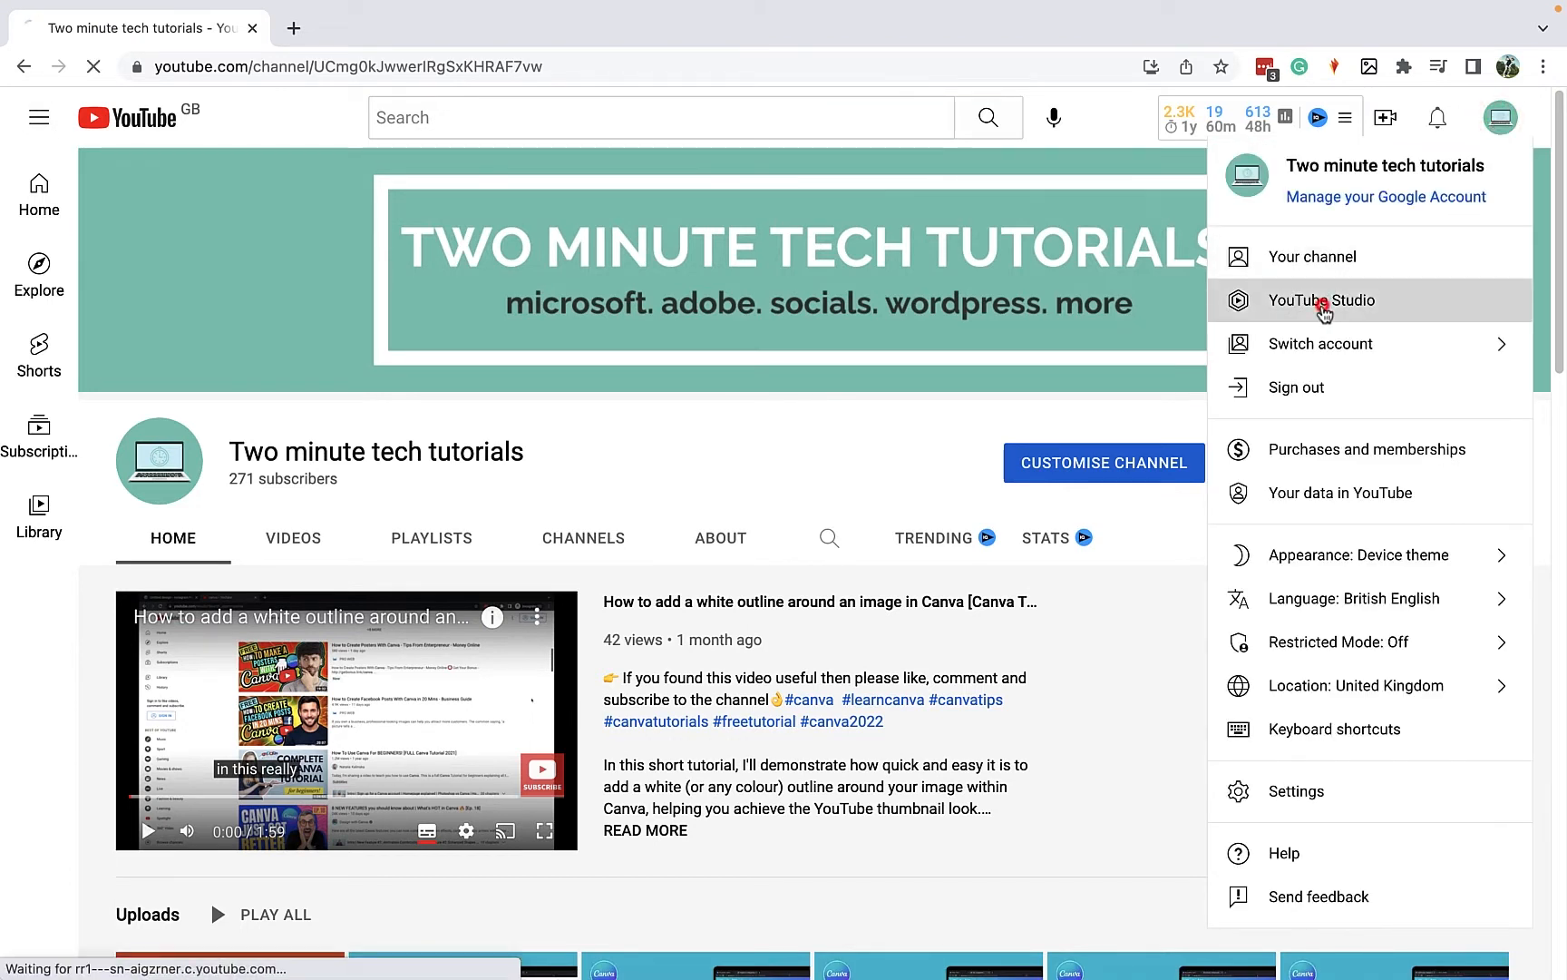
pyautogui.click(1320, 300)
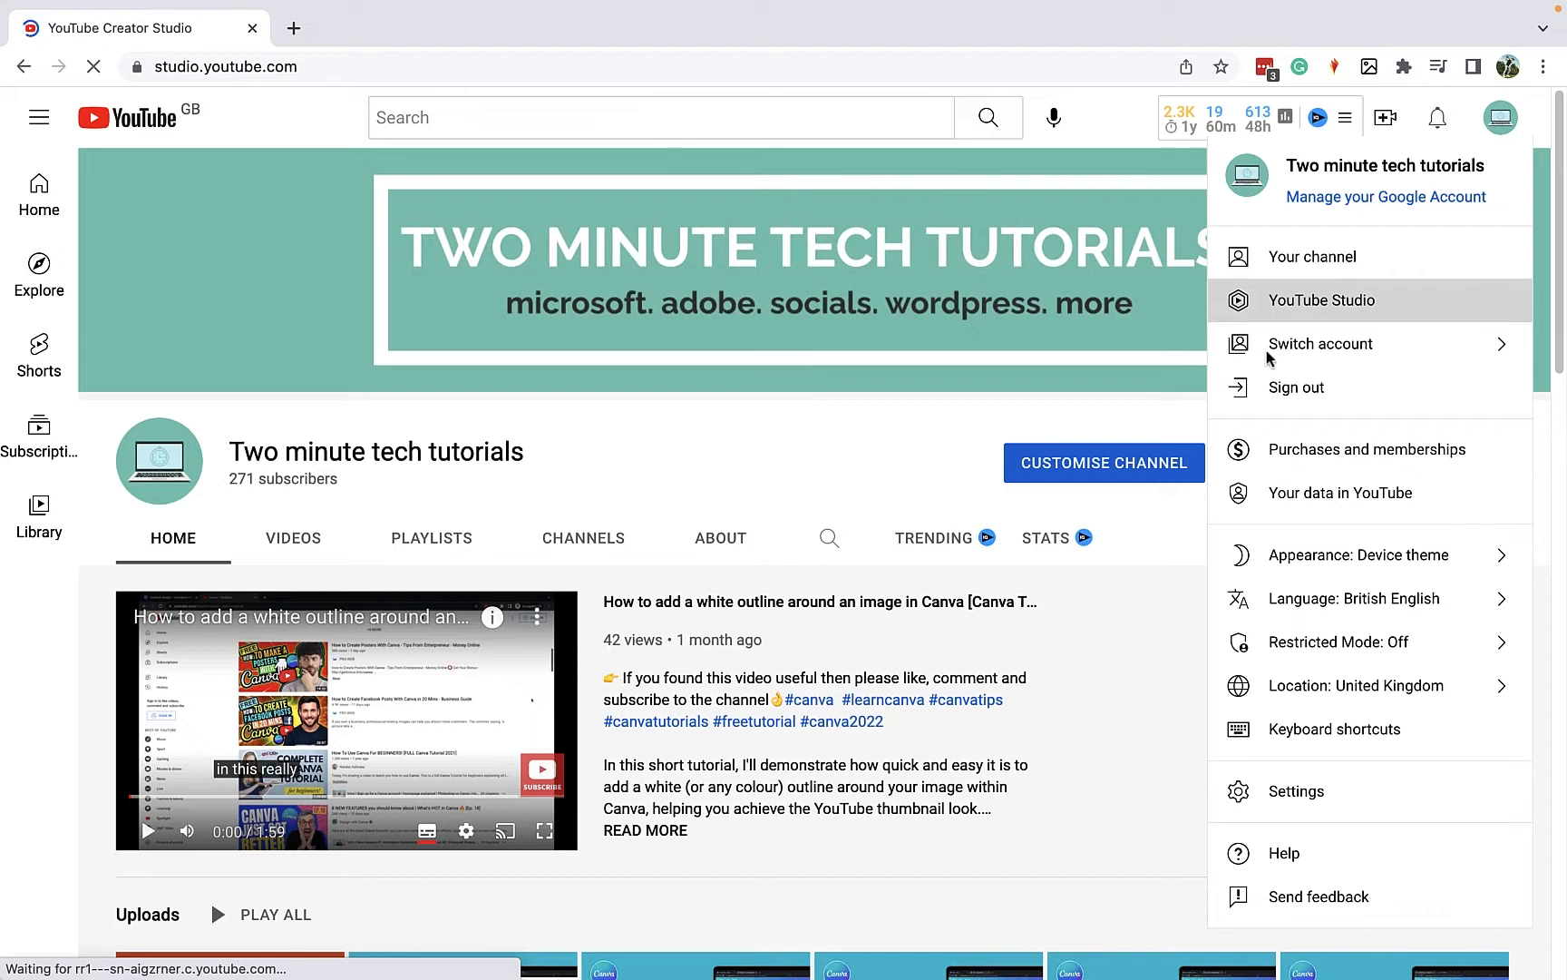
pyautogui.click(1321, 300)
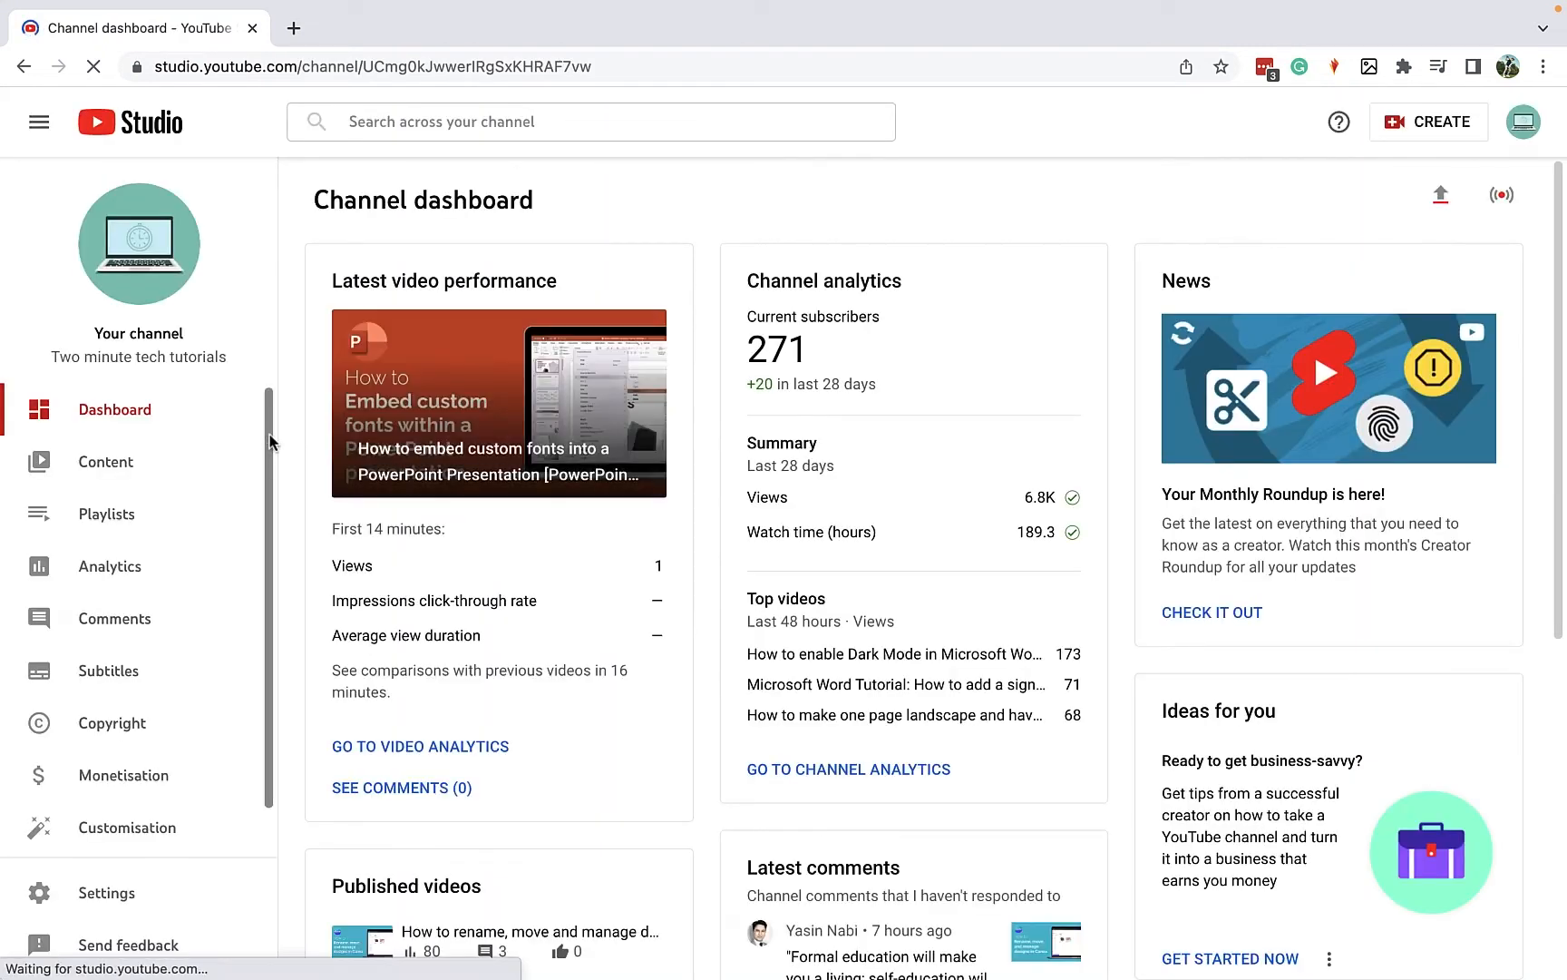
# Step: Bring up the channel Settings dialog showing the Upload defaults section
pyautogui.scroll(-3)
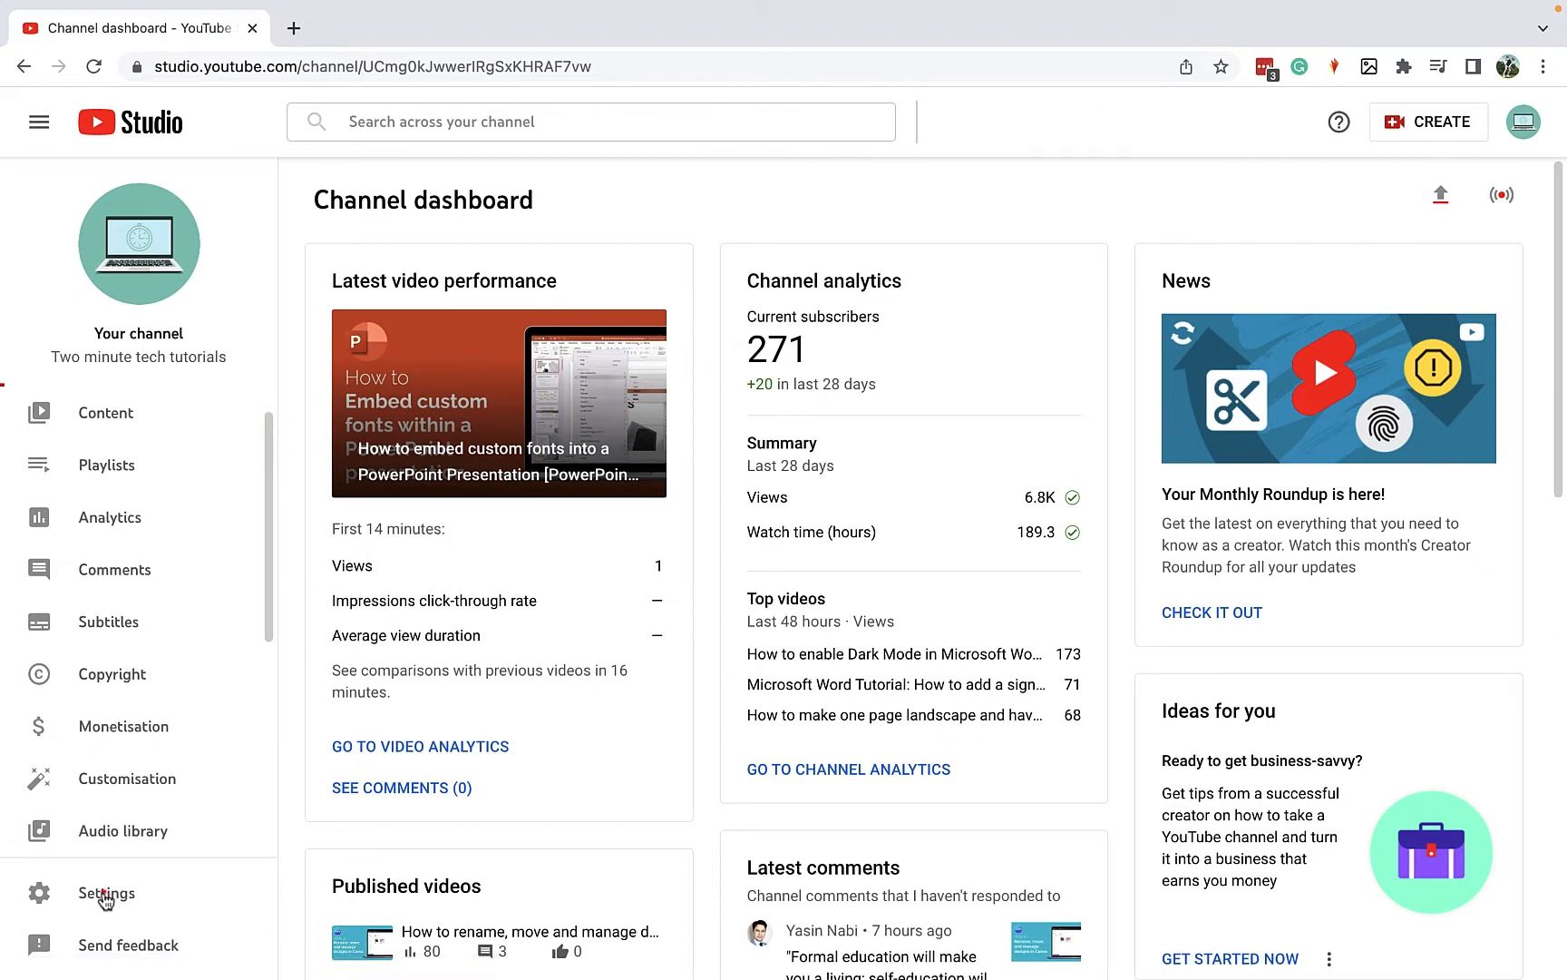
pyautogui.click(106, 892)
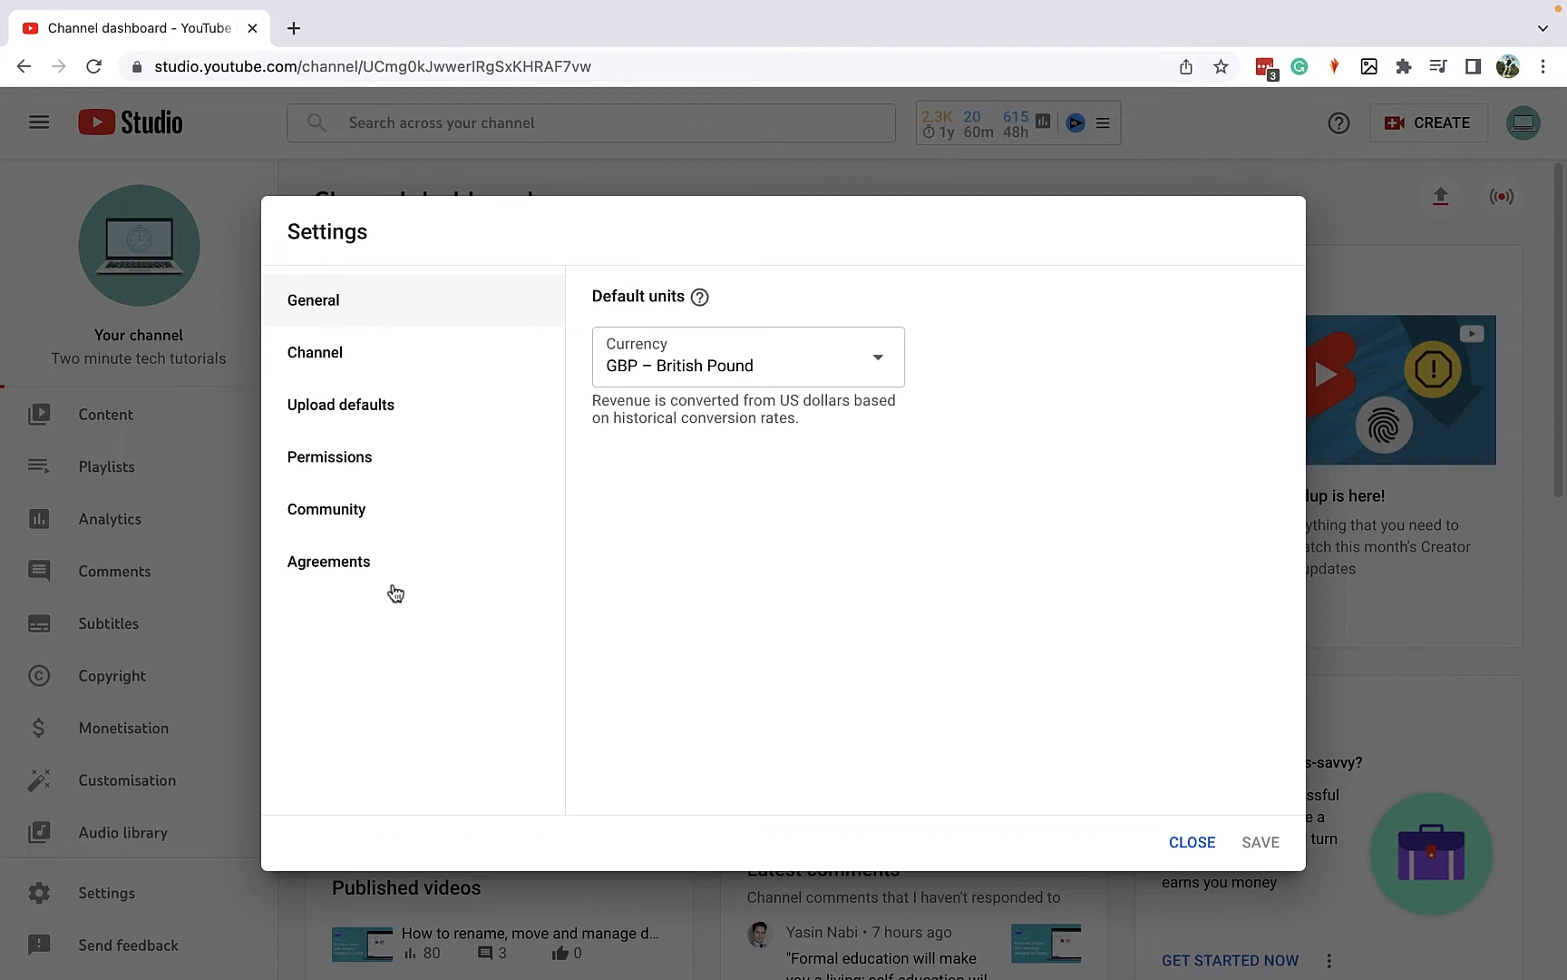
pyautogui.moveTo(423, 362)
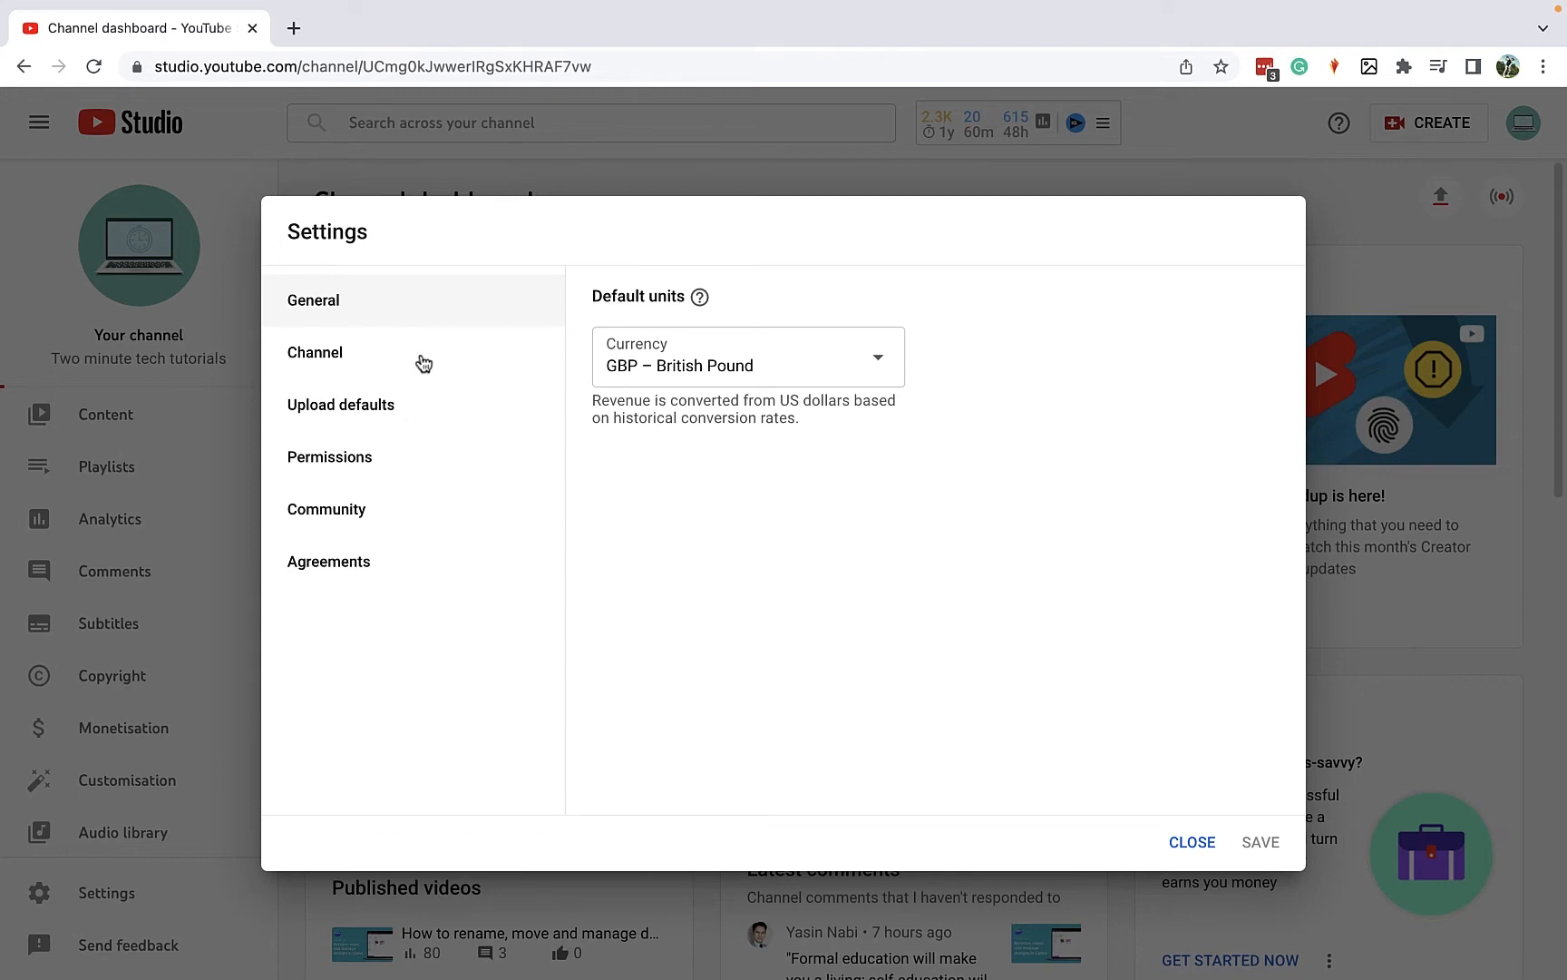
pyautogui.click(340, 404)
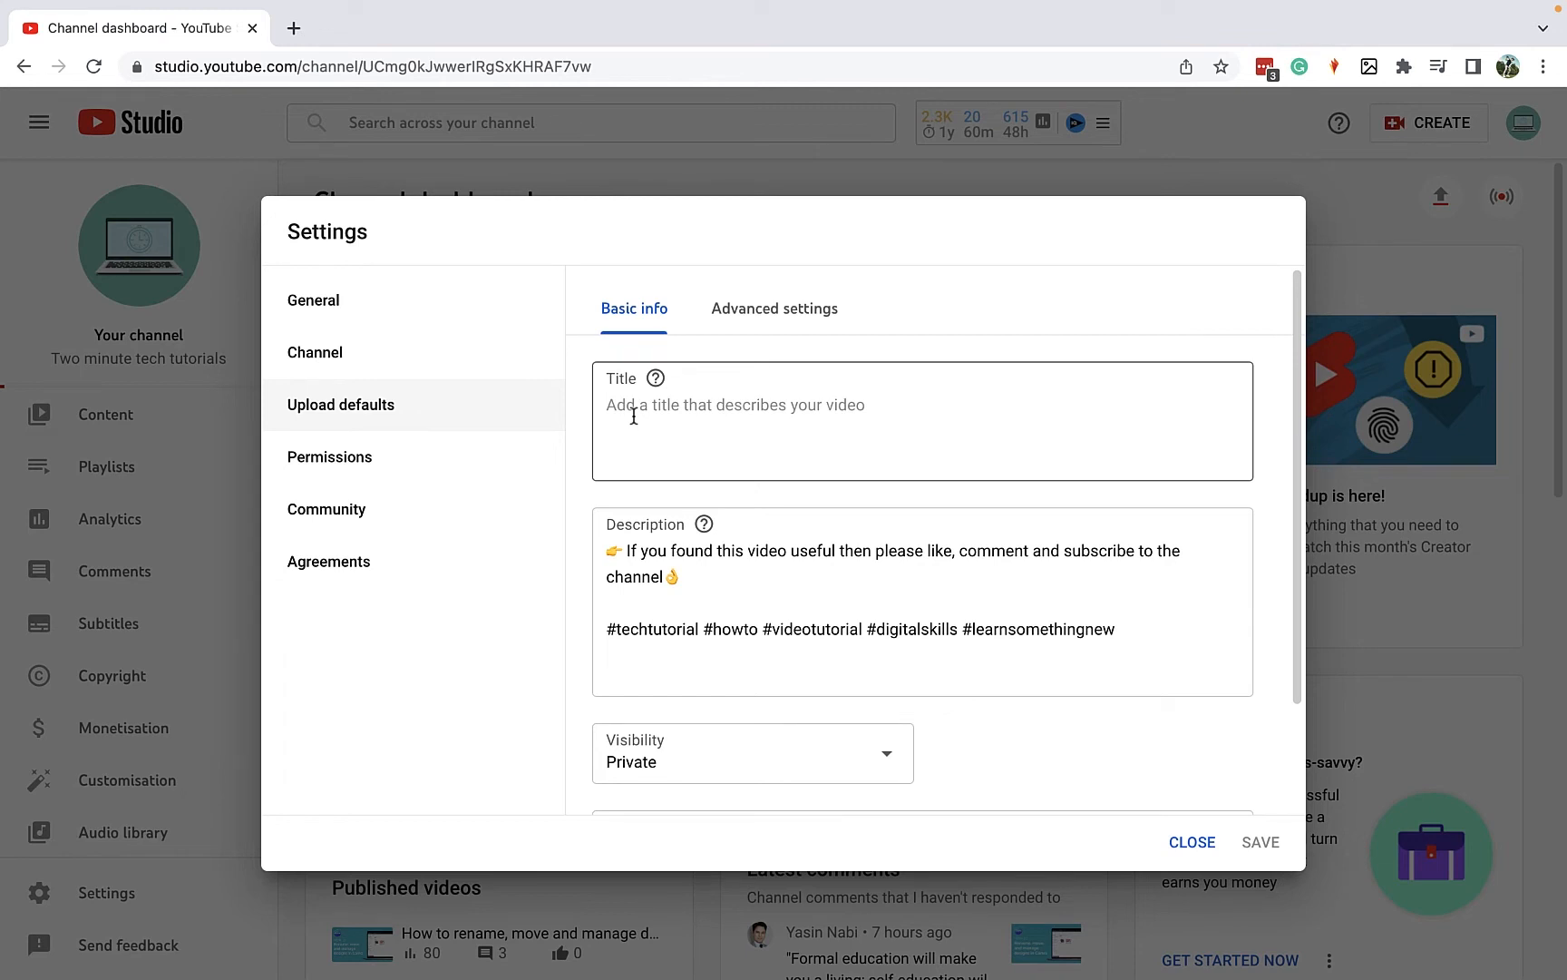
# Step: Enter "[2022] -" as the default title and review the default description and tags
pyautogui.write('[20')
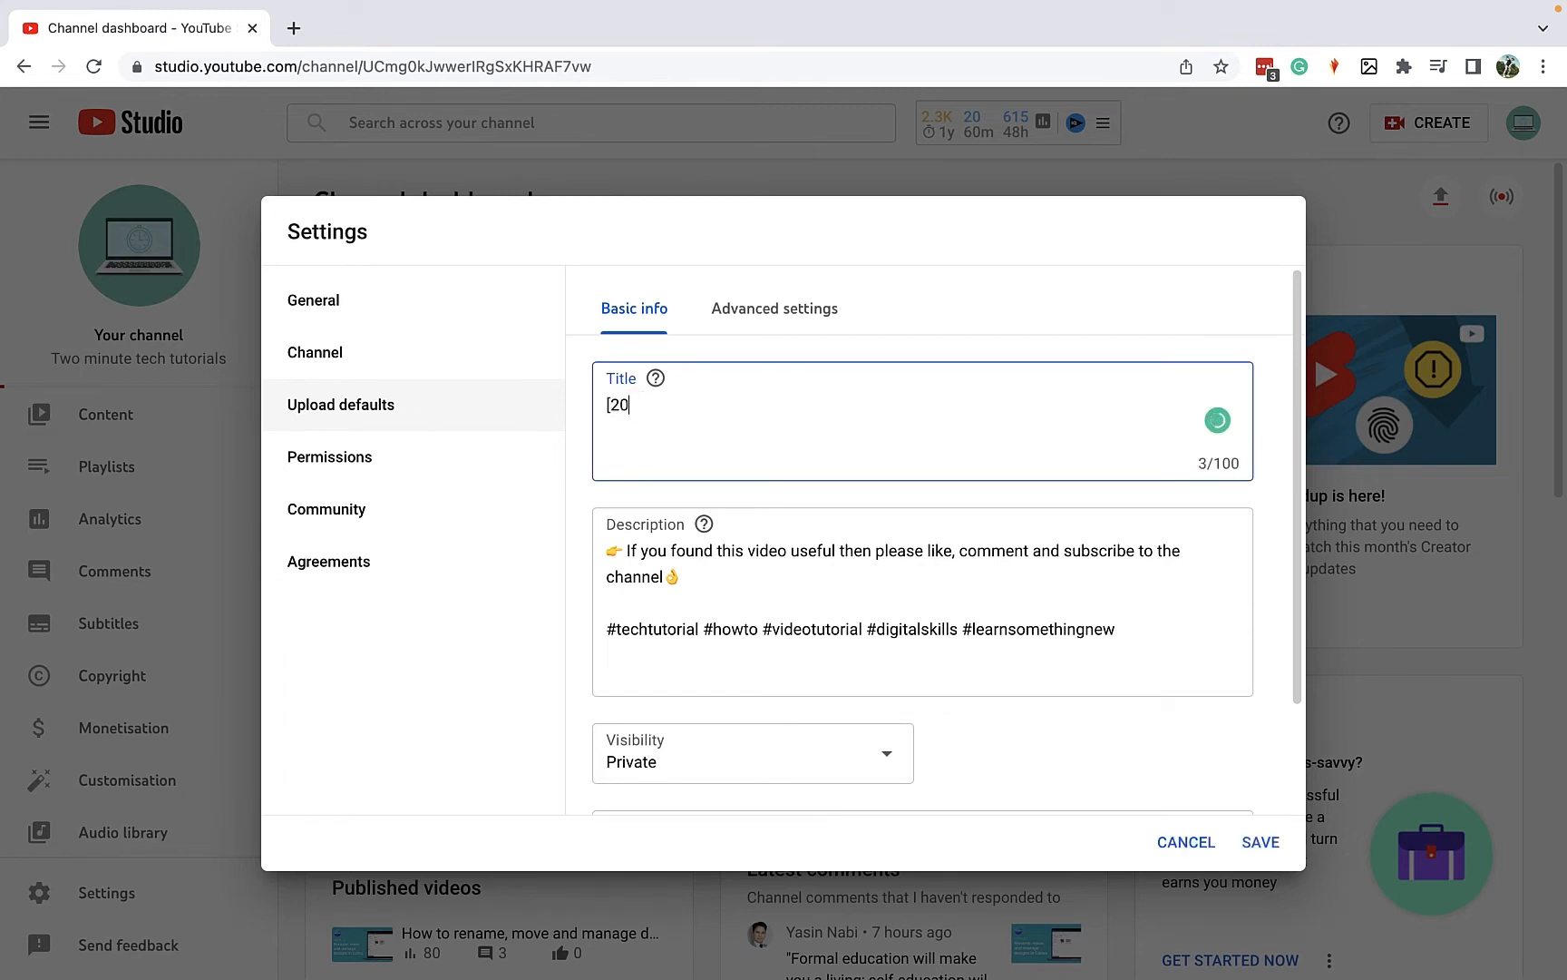
pyautogui.write('22] -')
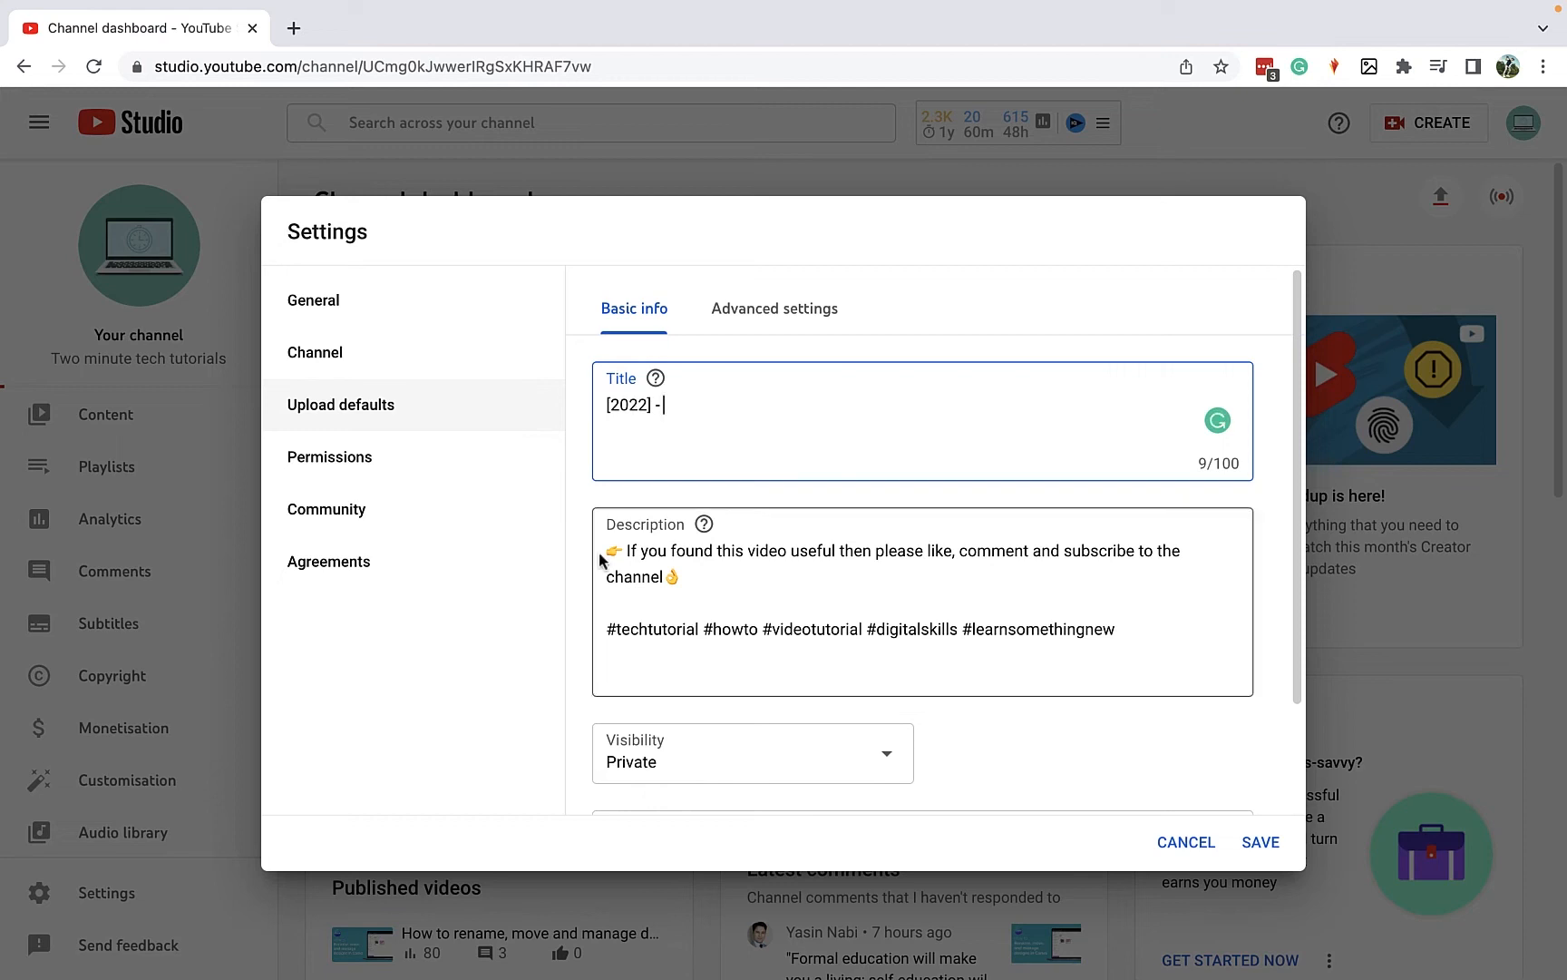
pyautogui.moveTo(709, 576)
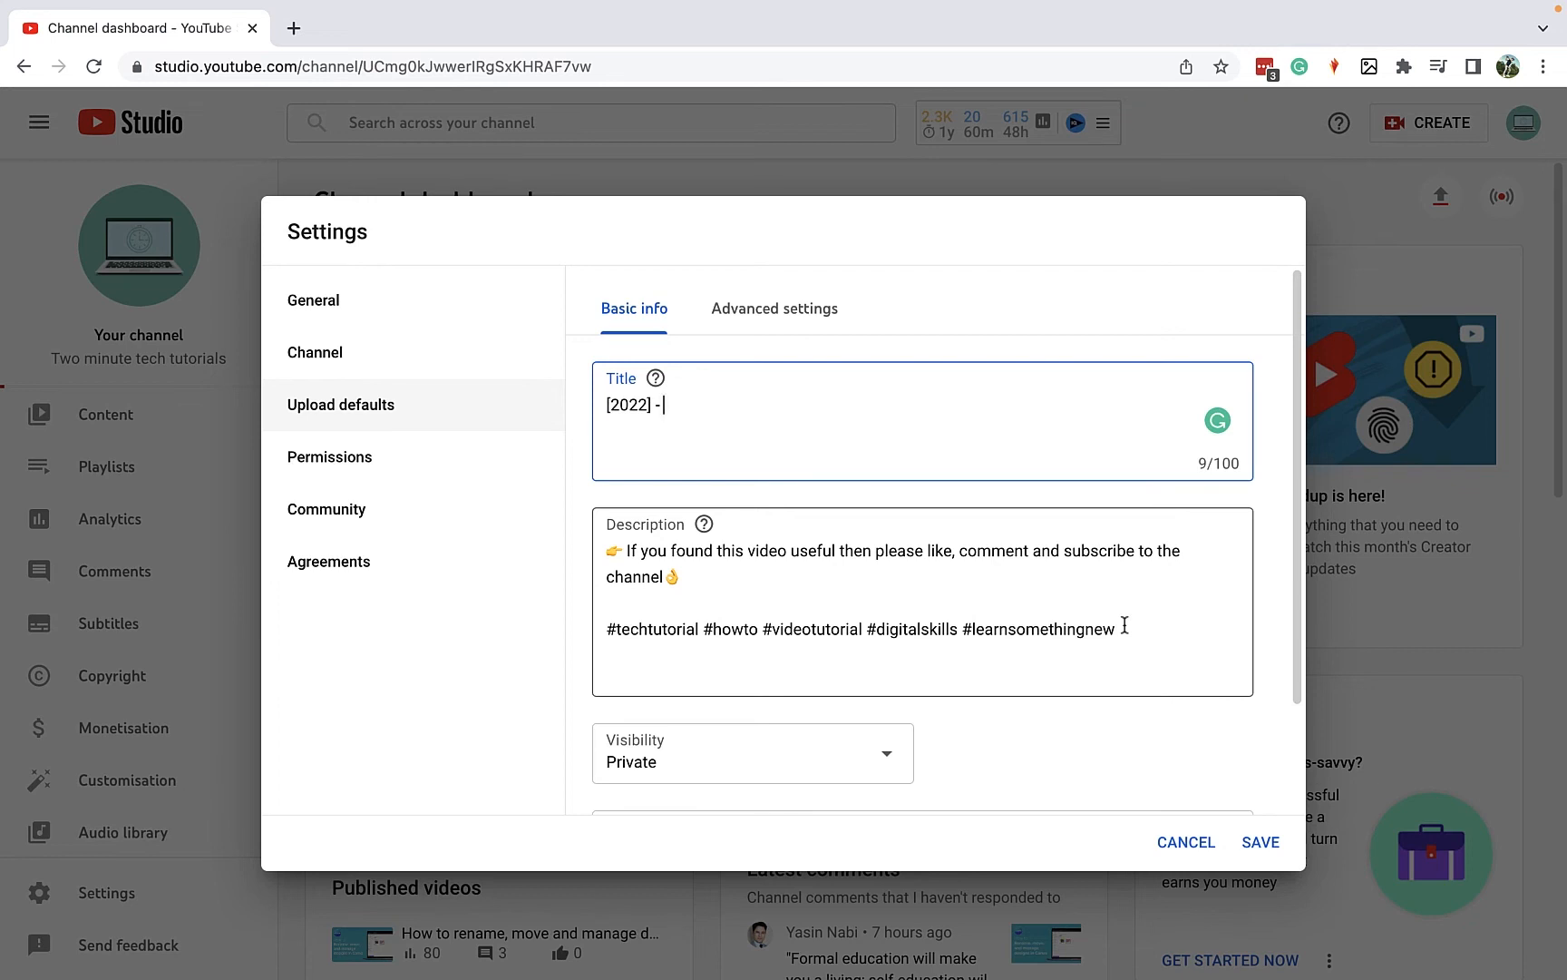
pyautogui.scroll(-3)
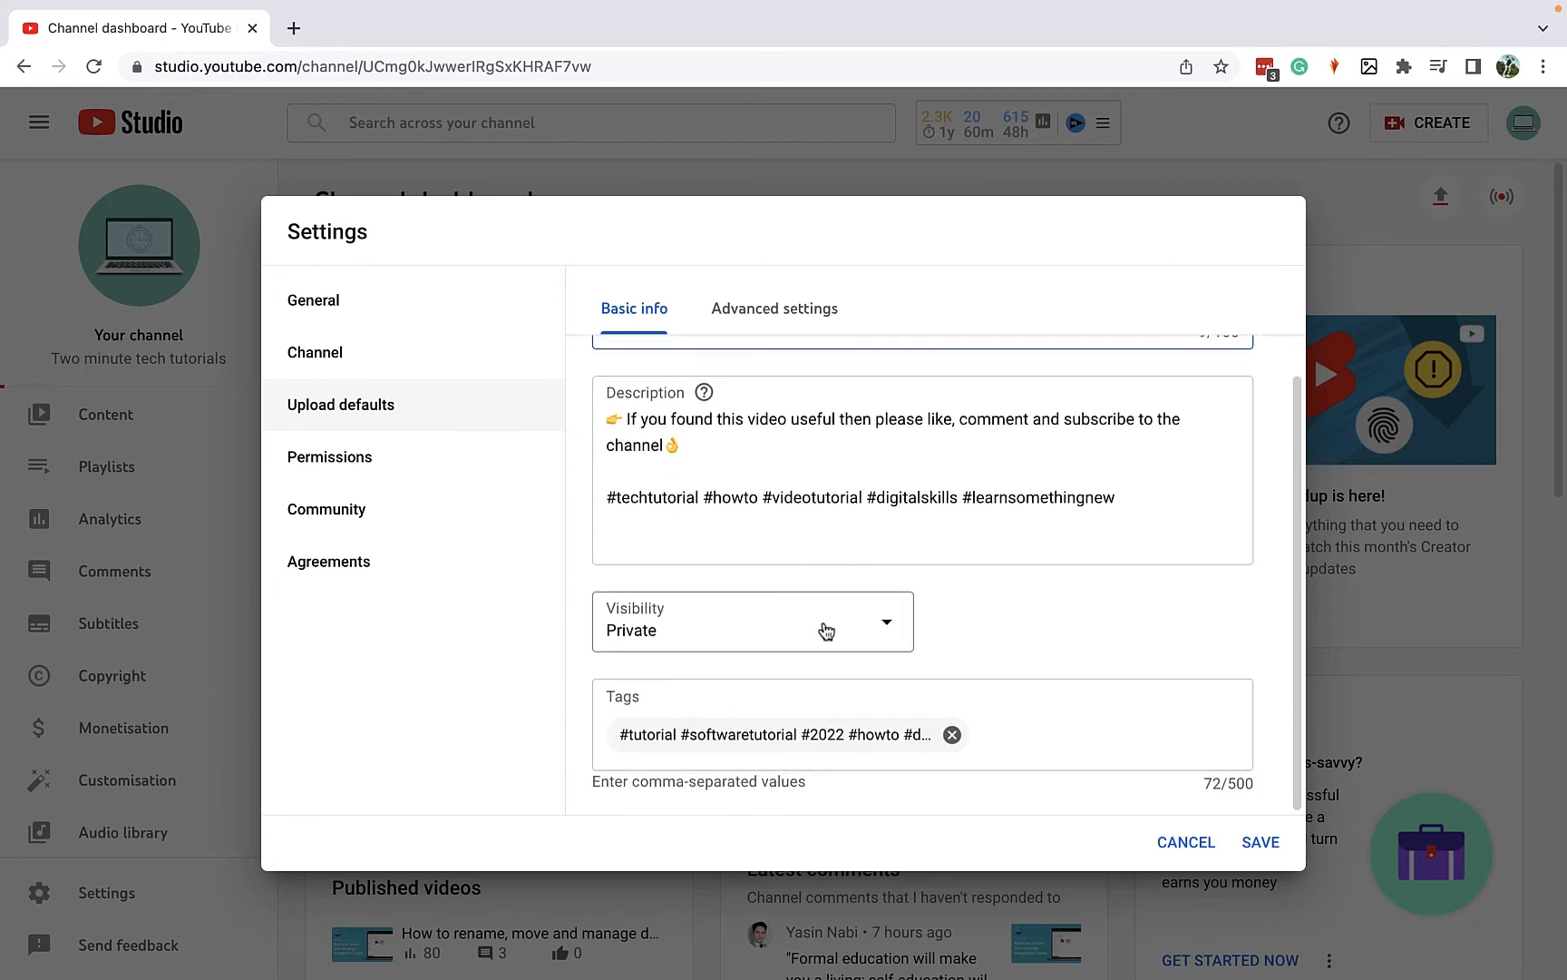
pyautogui.moveTo(801, 351)
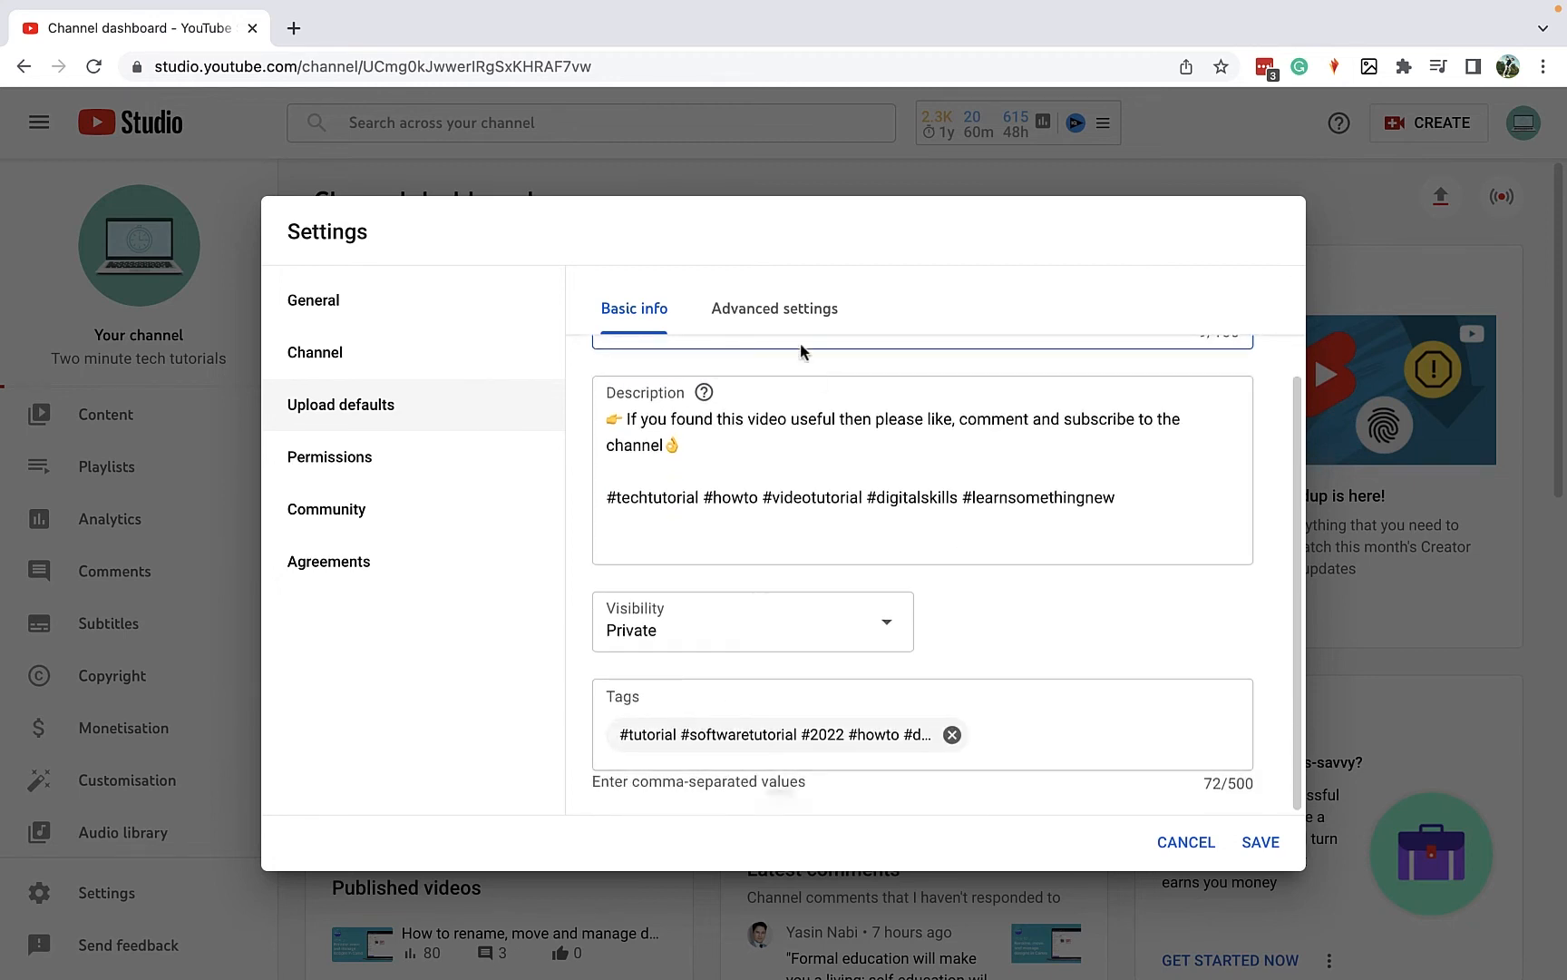
# Step: Set advanced defaults with Education category and comments held for review, then save
pyautogui.click(773, 308)
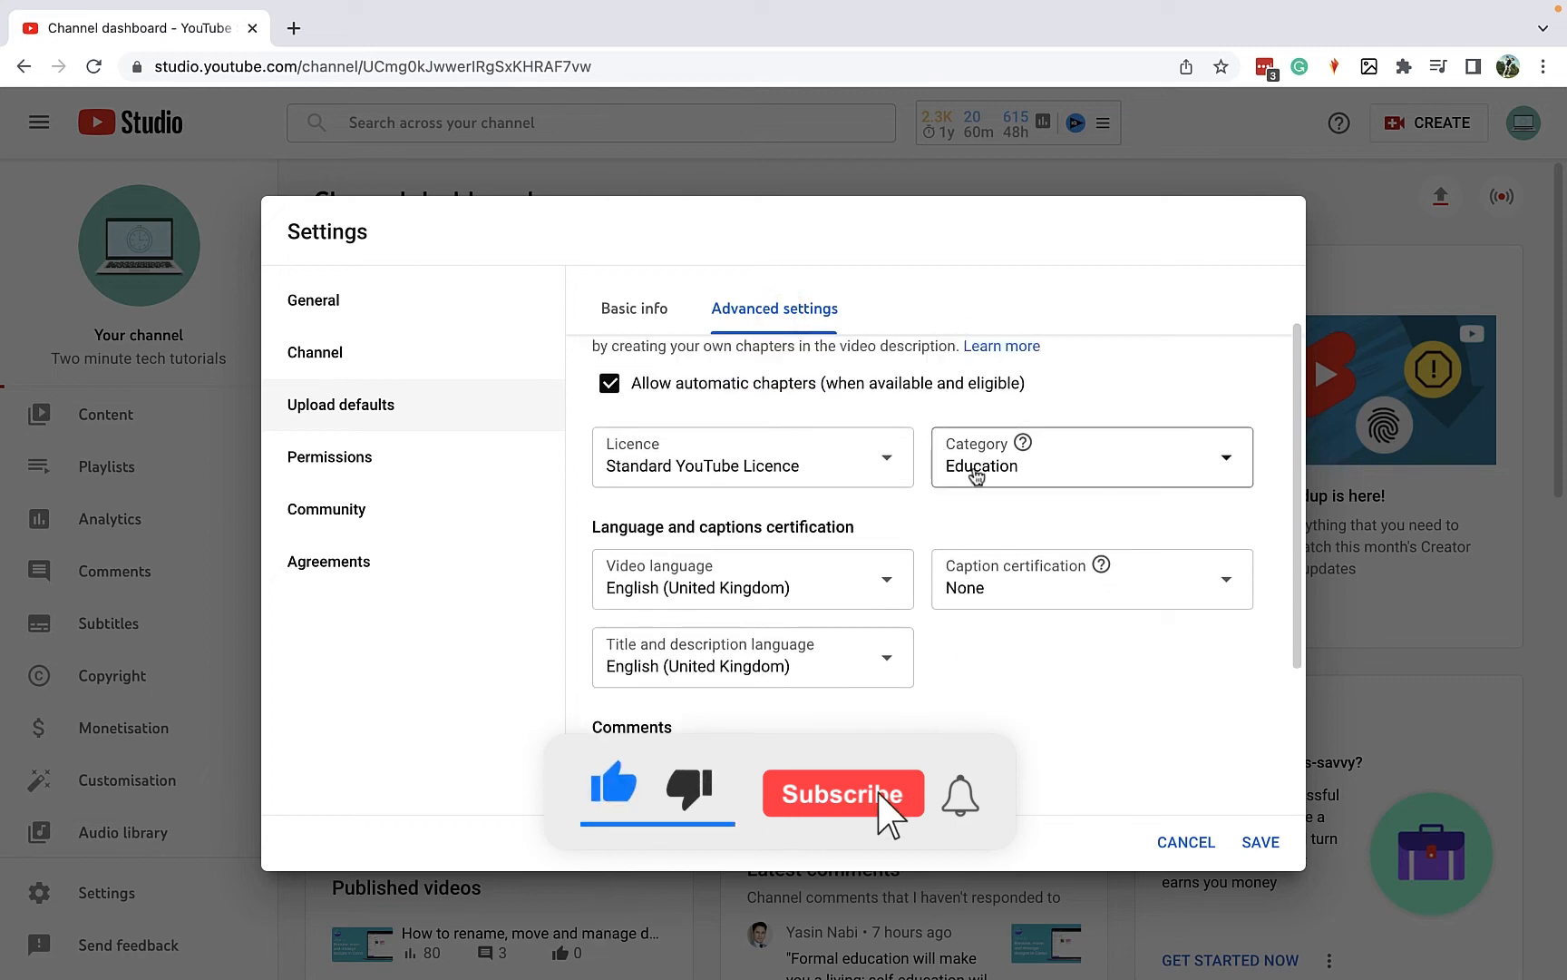
pyautogui.click(842, 794)
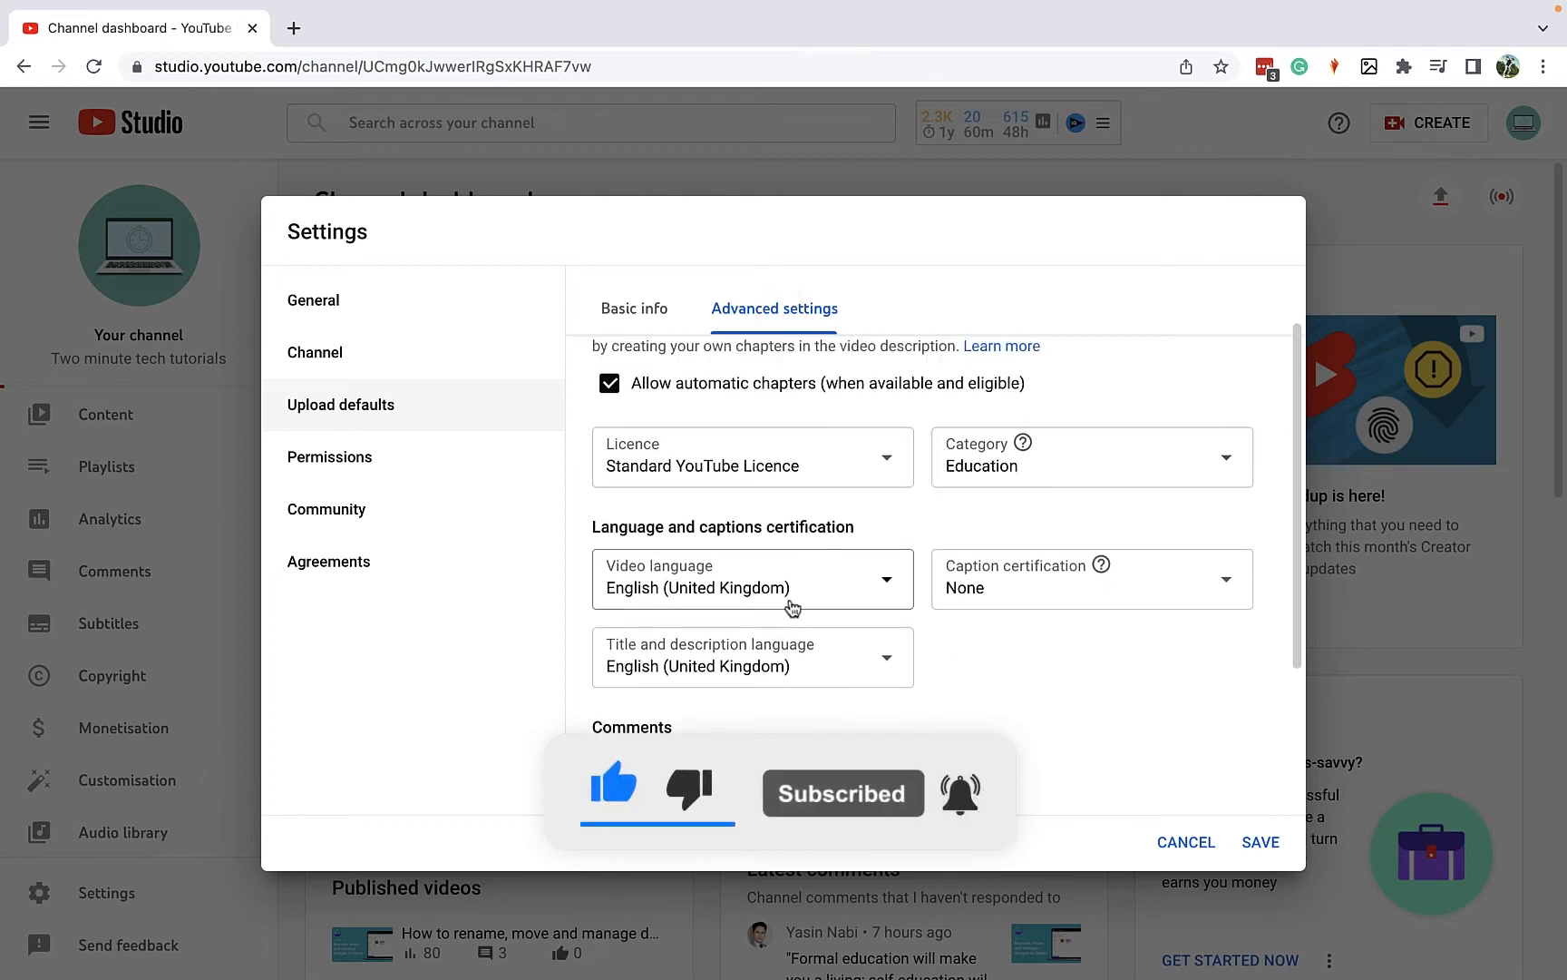
pyautogui.scroll(-3)
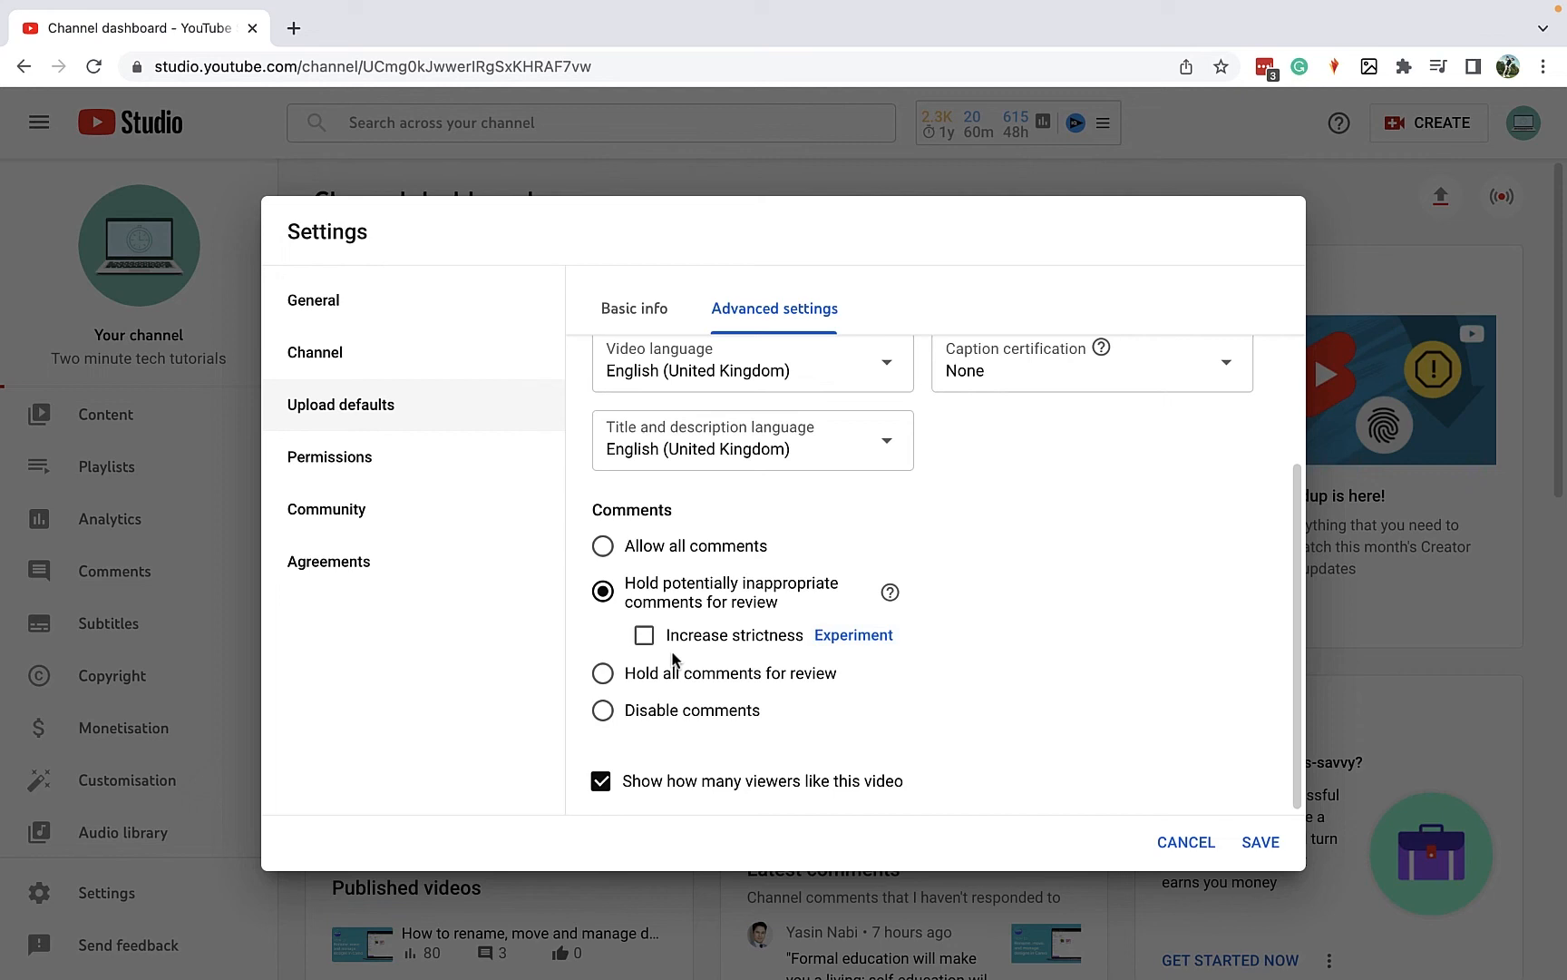
pyautogui.moveTo(693, 550)
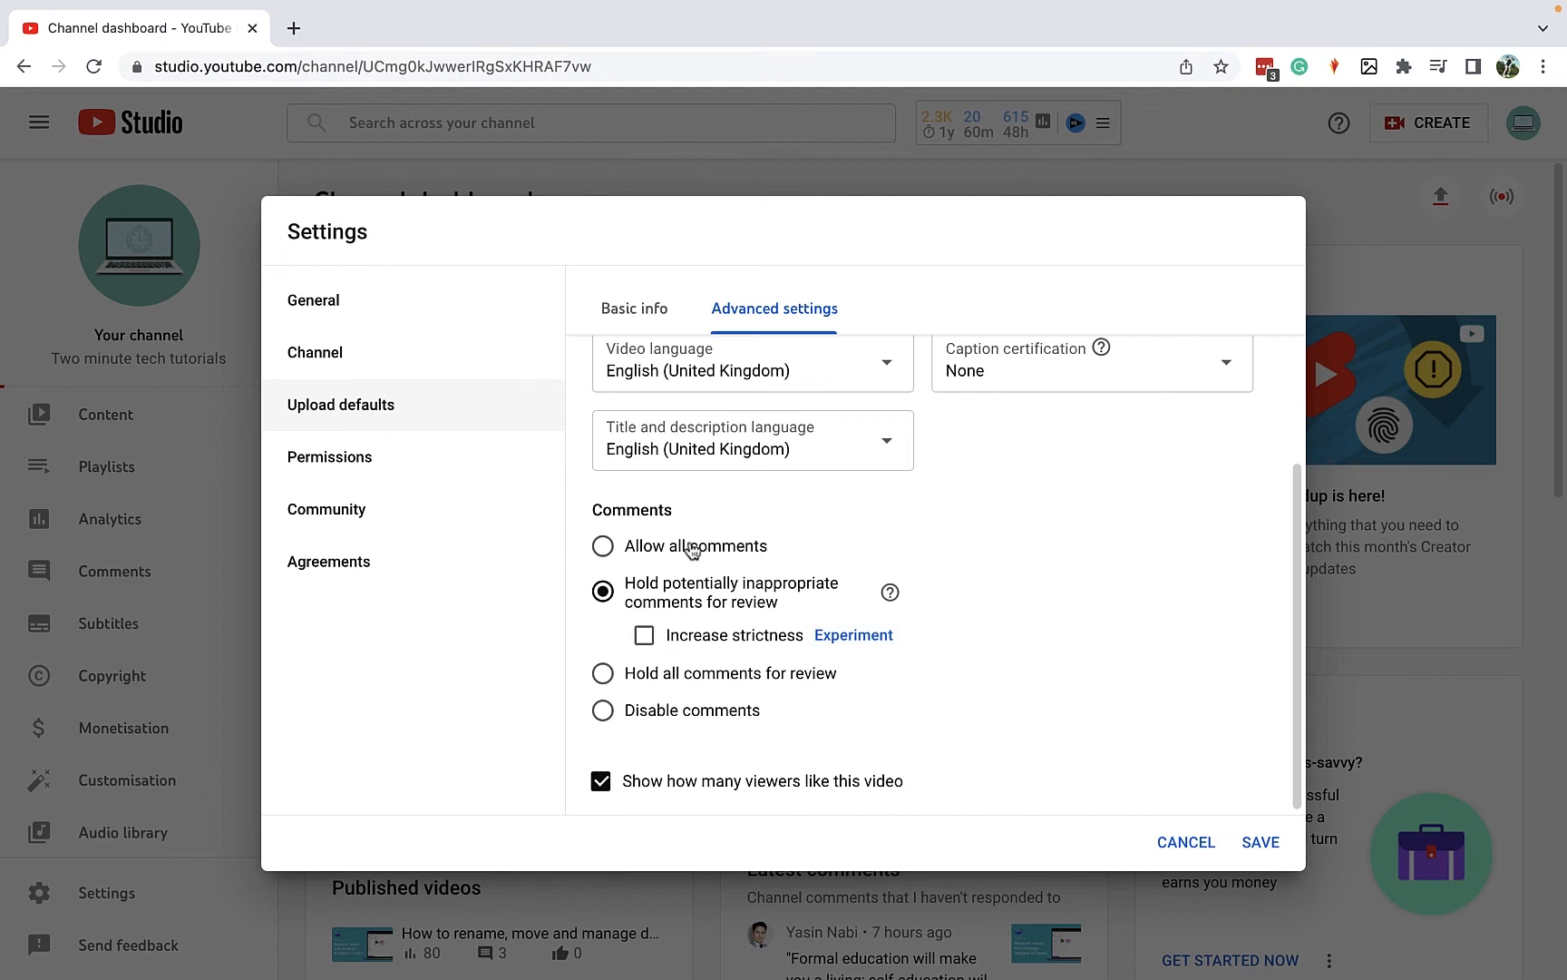
pyautogui.moveTo(703, 685)
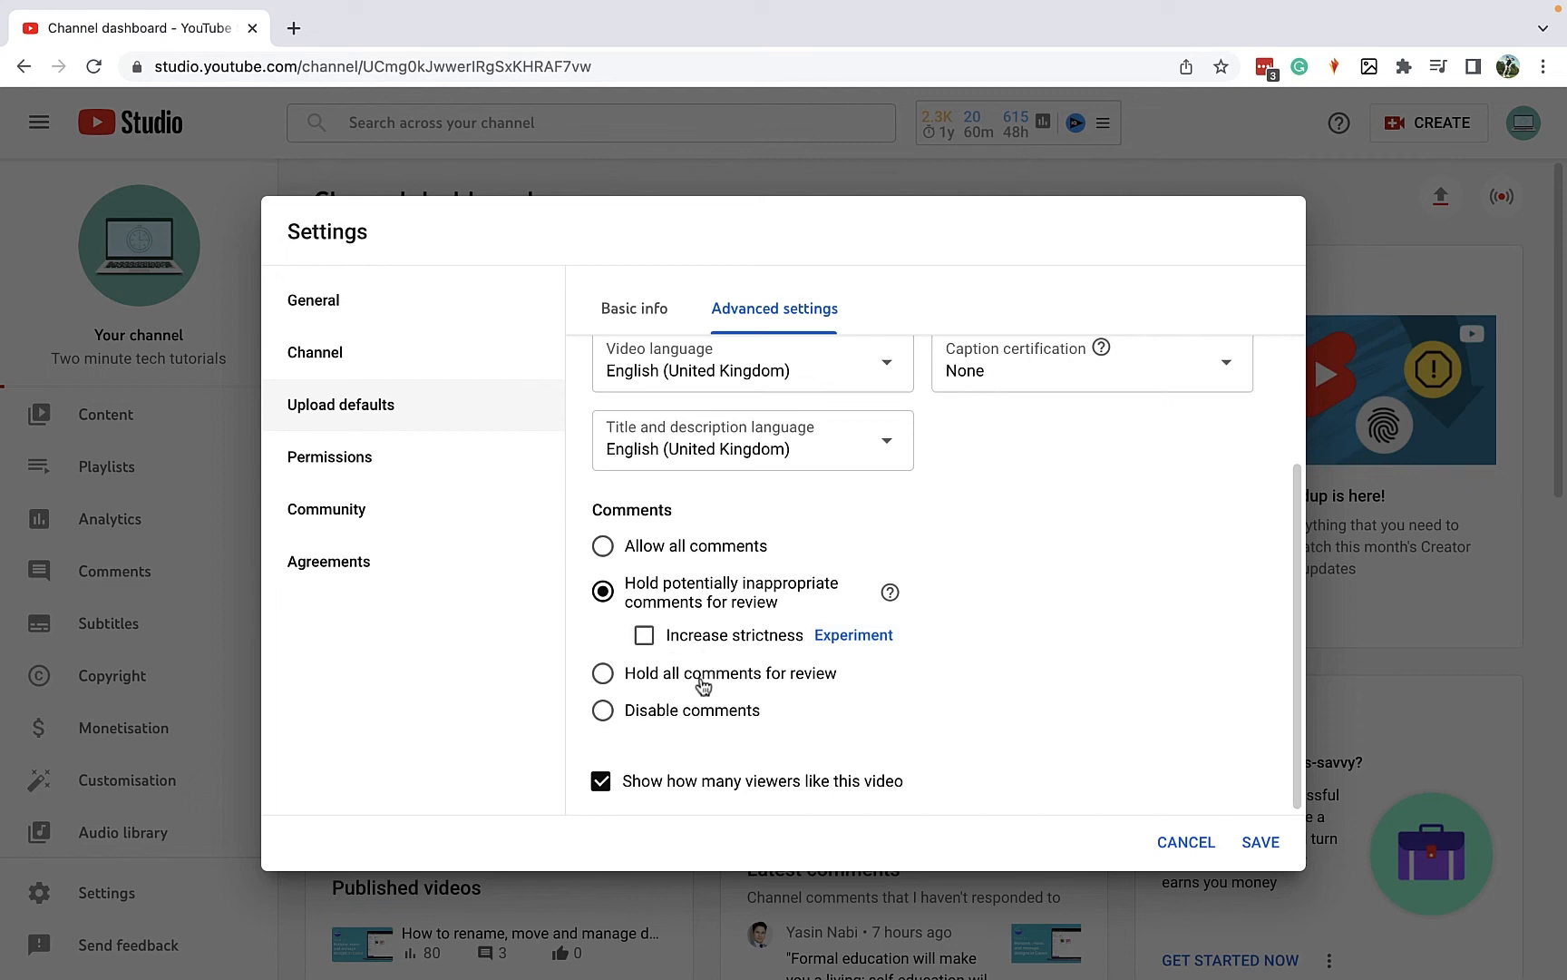
pyautogui.moveTo(880, 600)
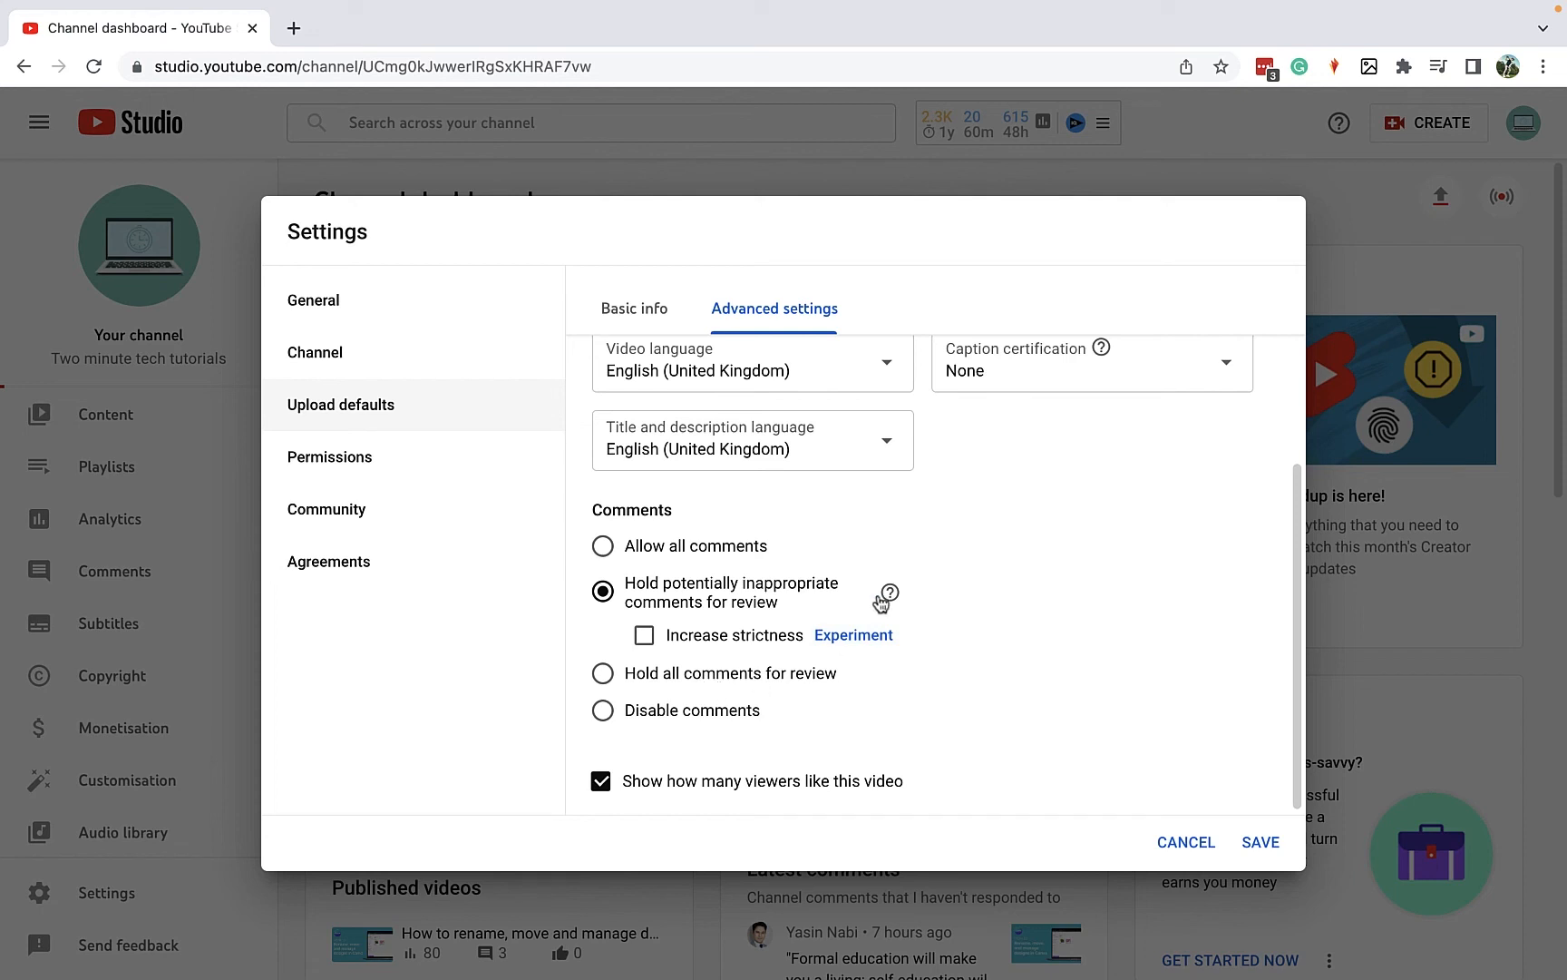
pyautogui.moveTo(1273, 844)
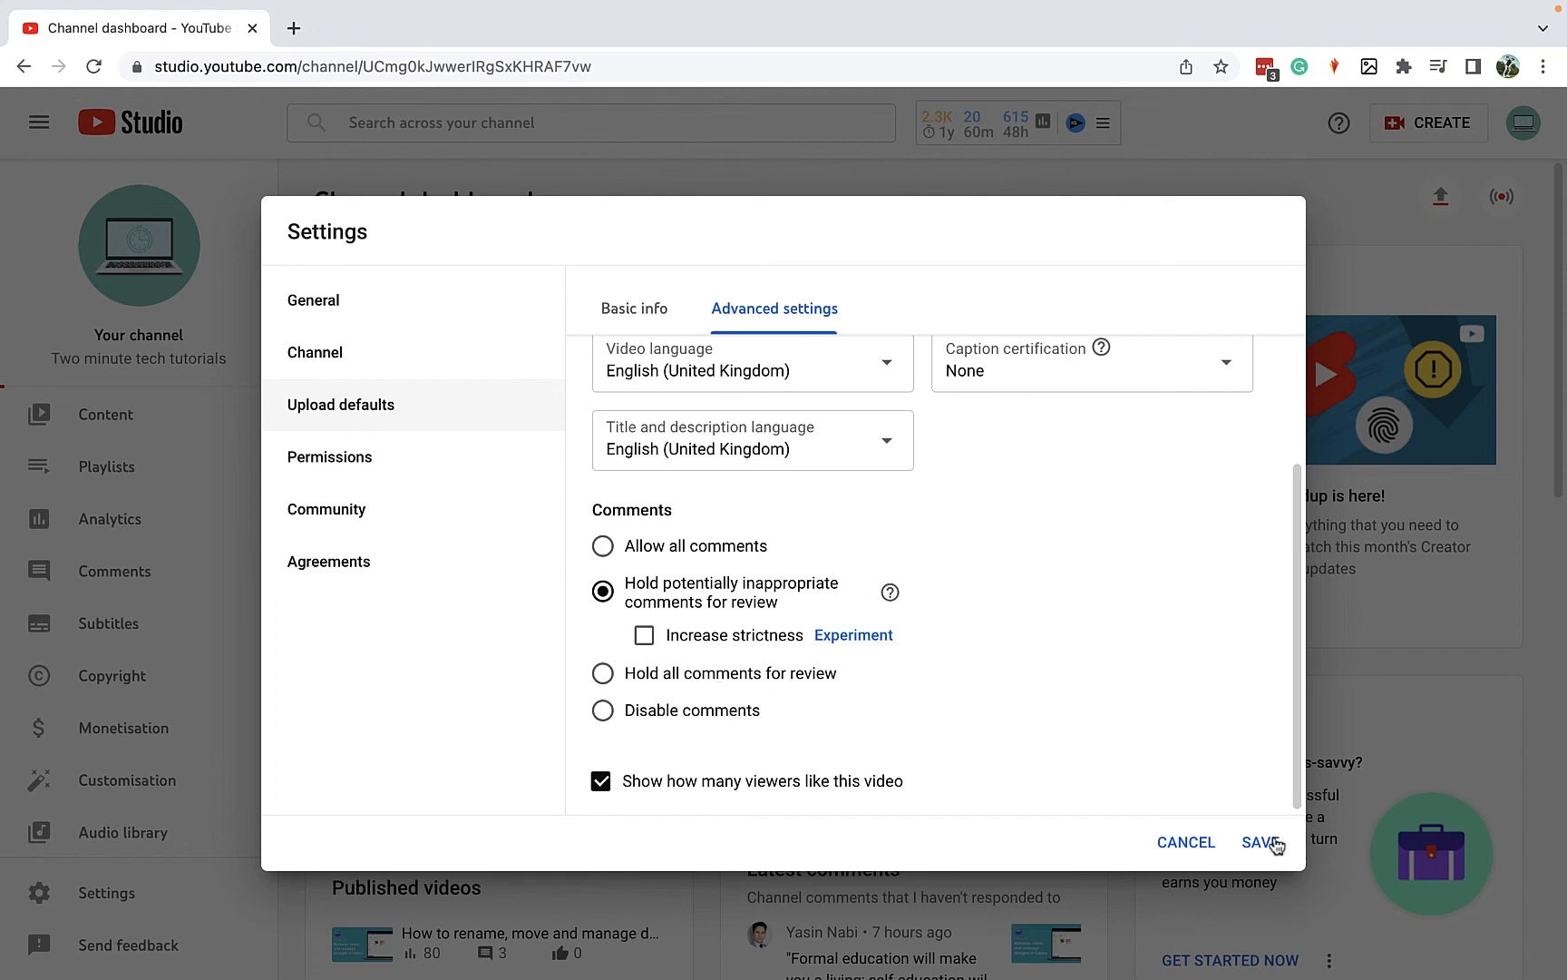
pyautogui.click(1257, 842)
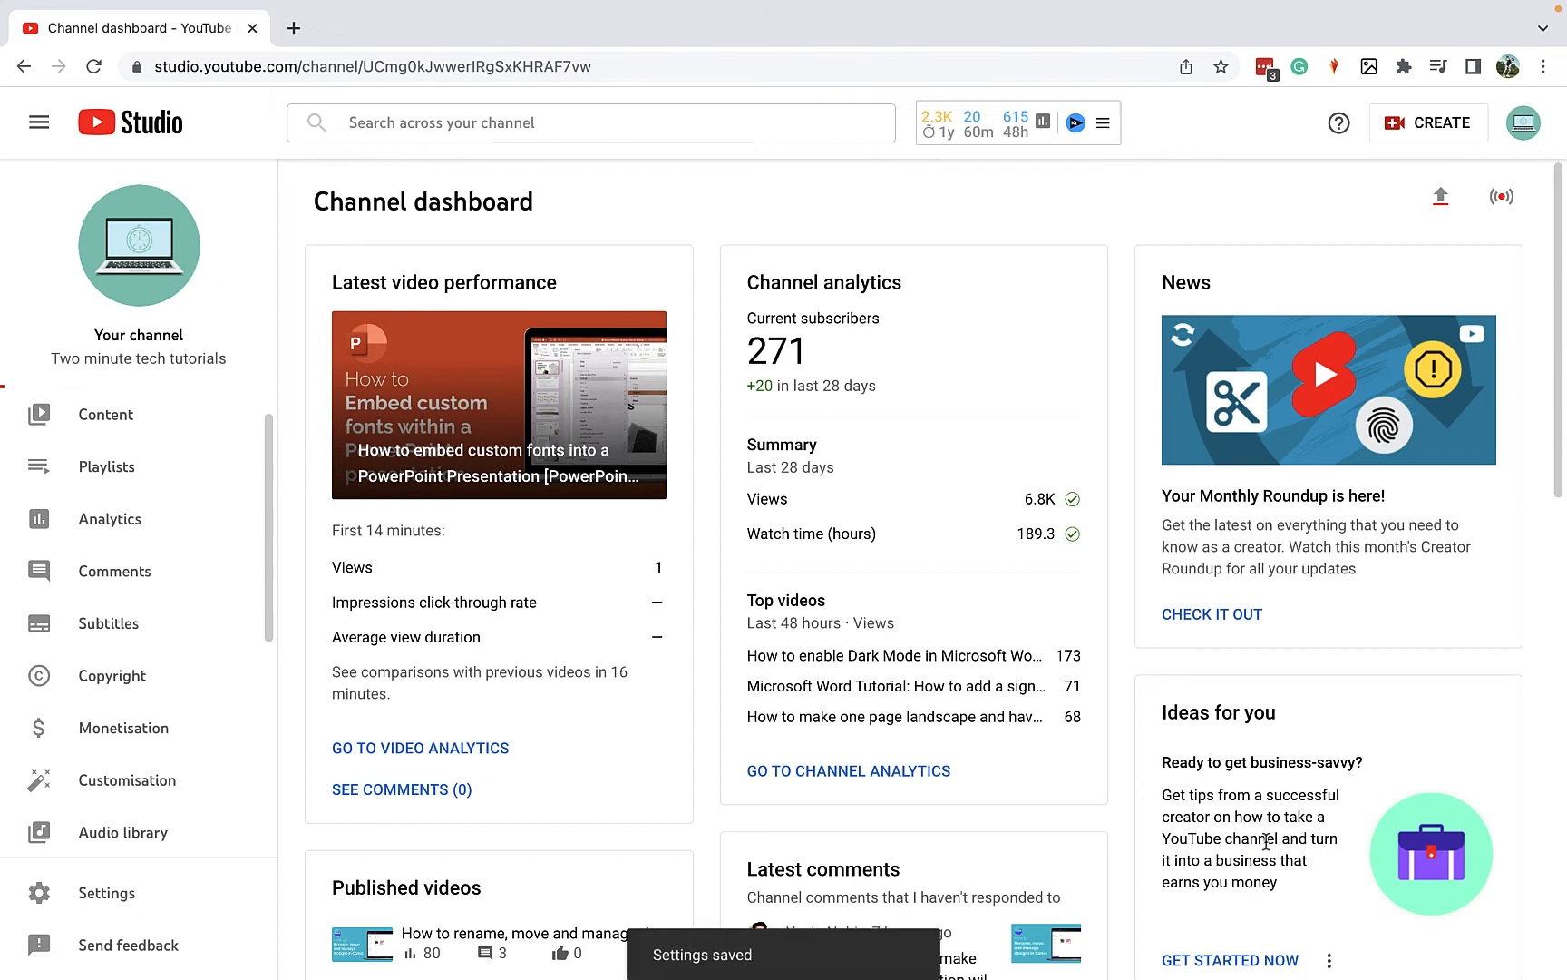